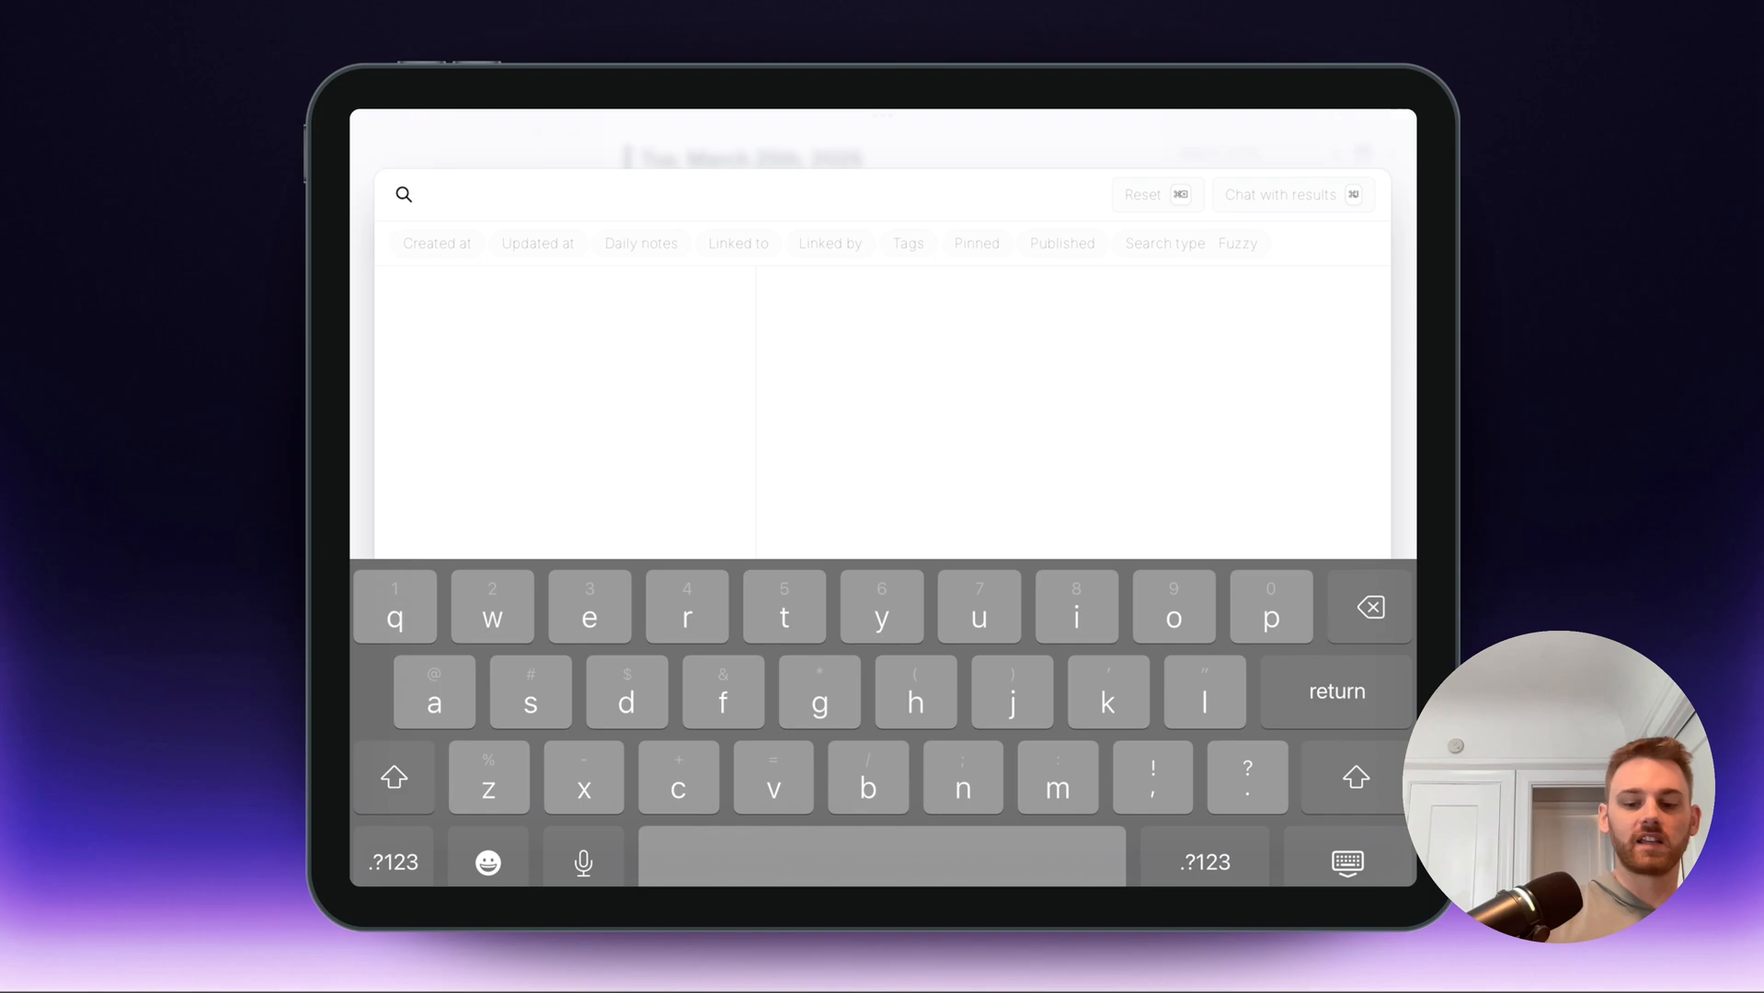
- Filter the search to notes tagged #book, then return to the March 25–26 daily notes
click(909, 243)
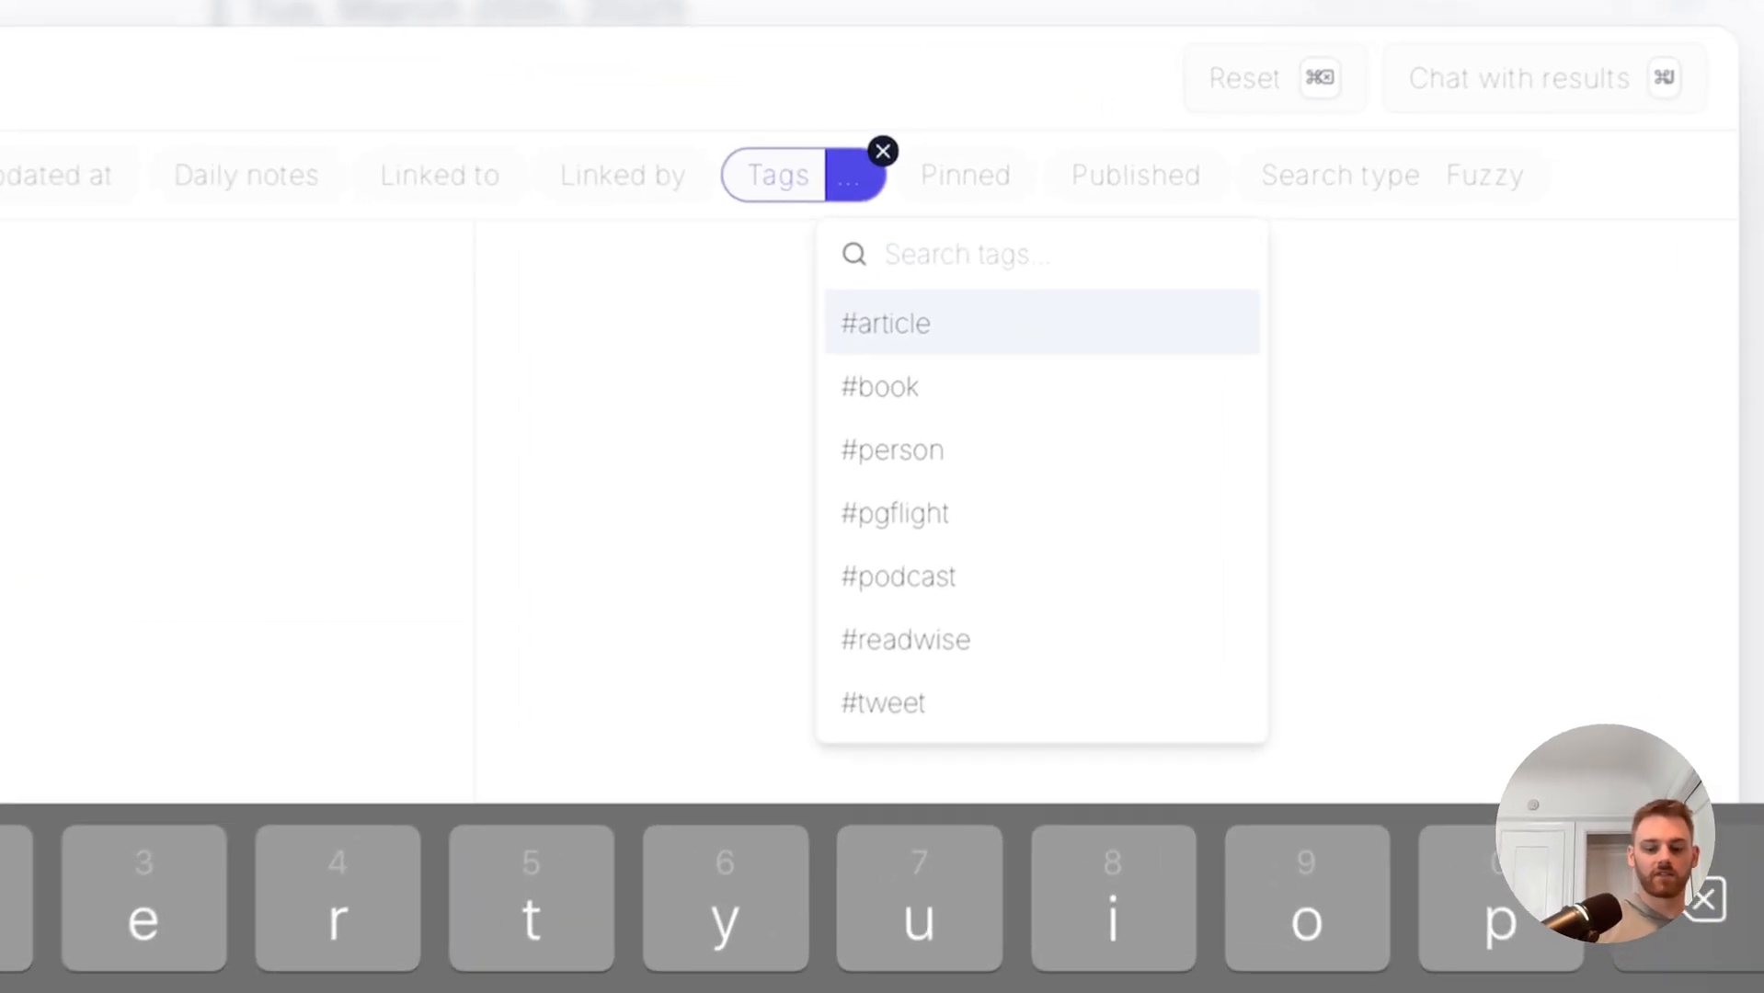
click(879, 386)
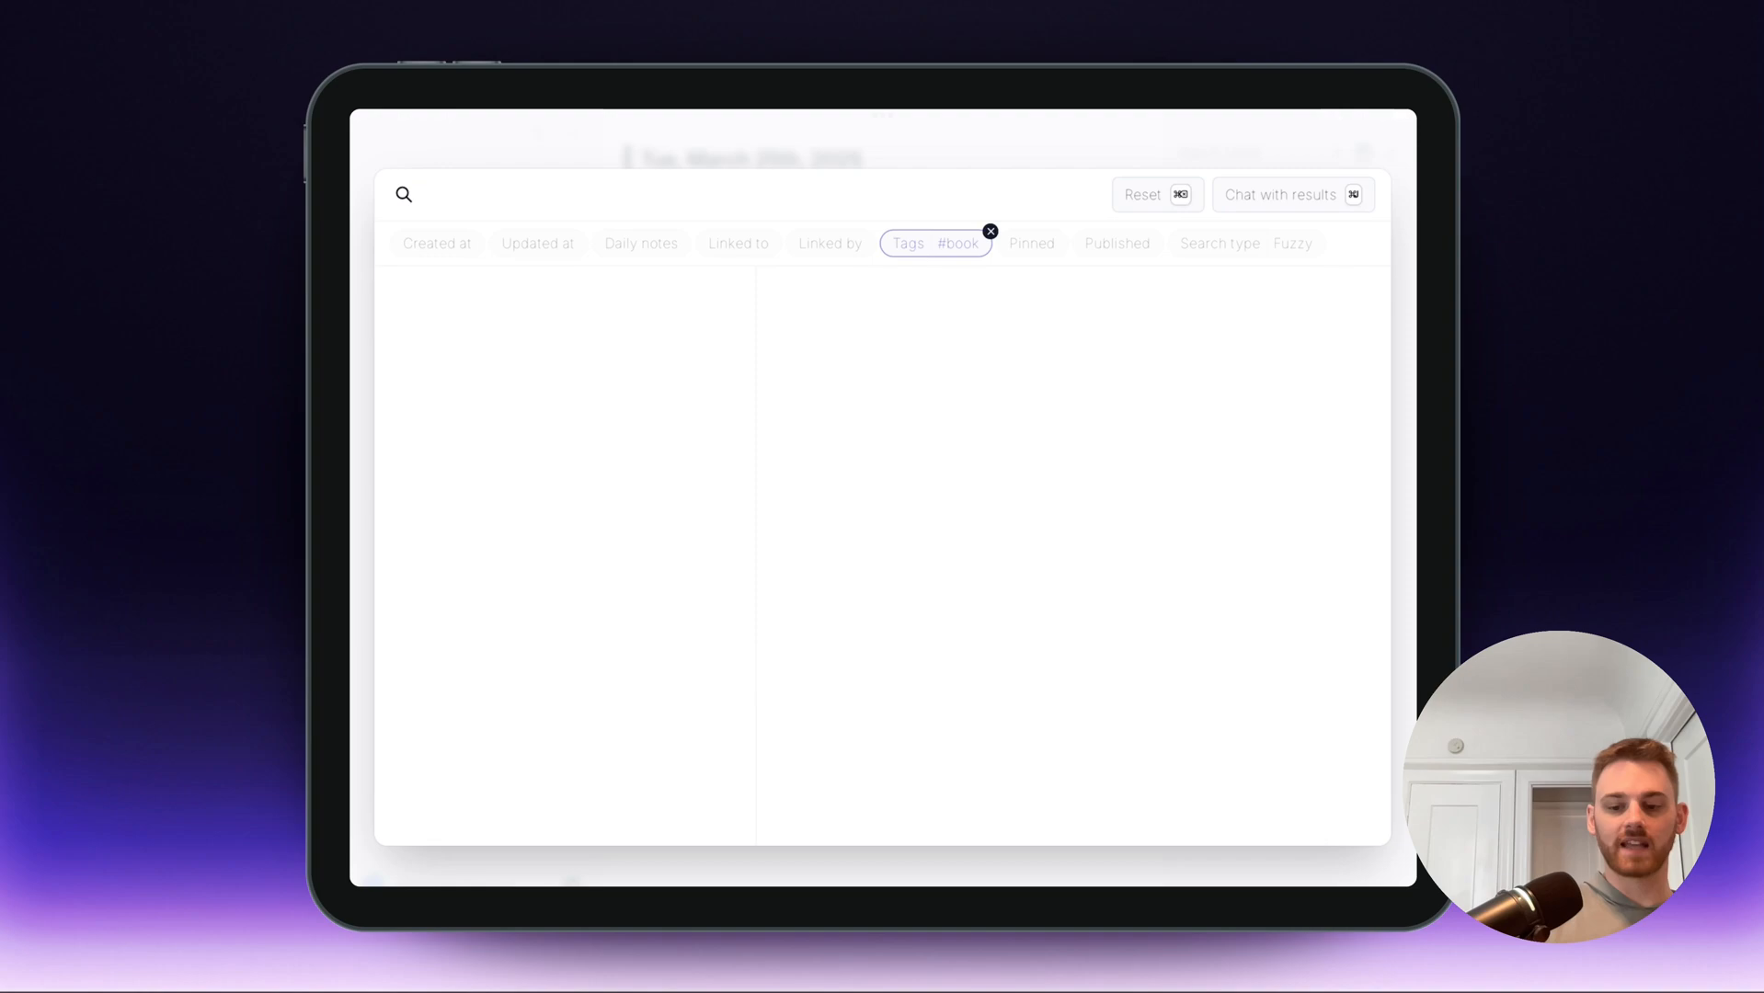
click(1291, 193)
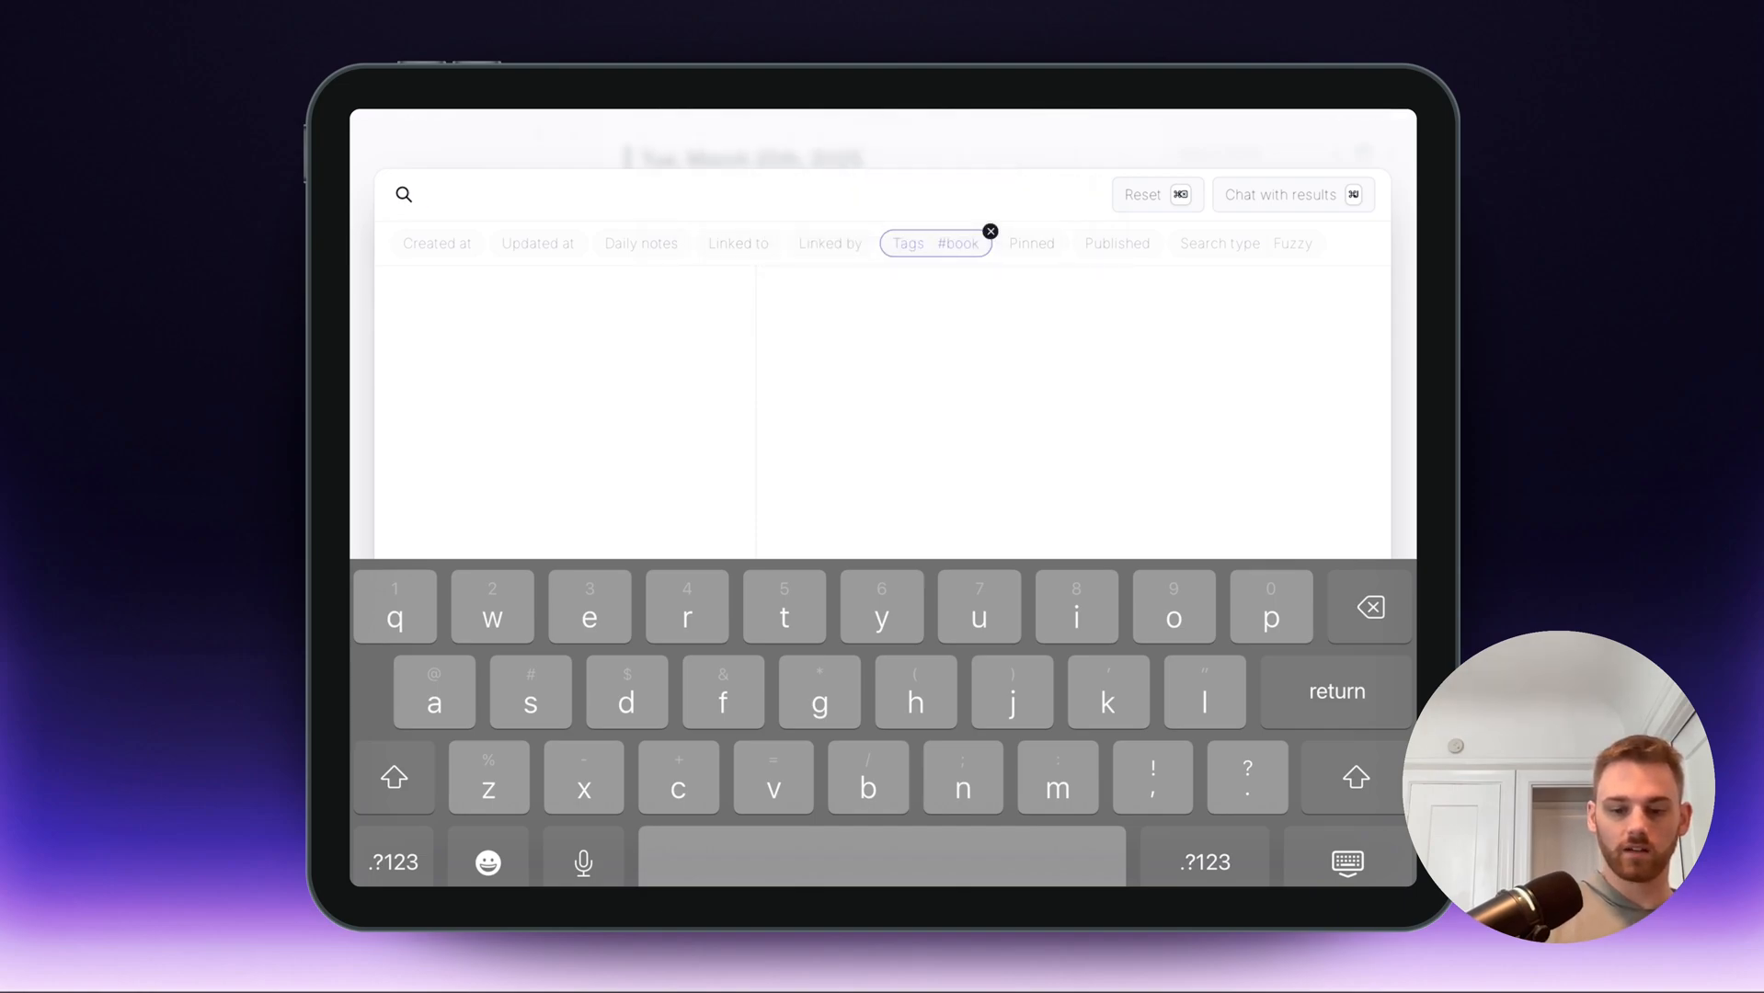
click(990, 230)
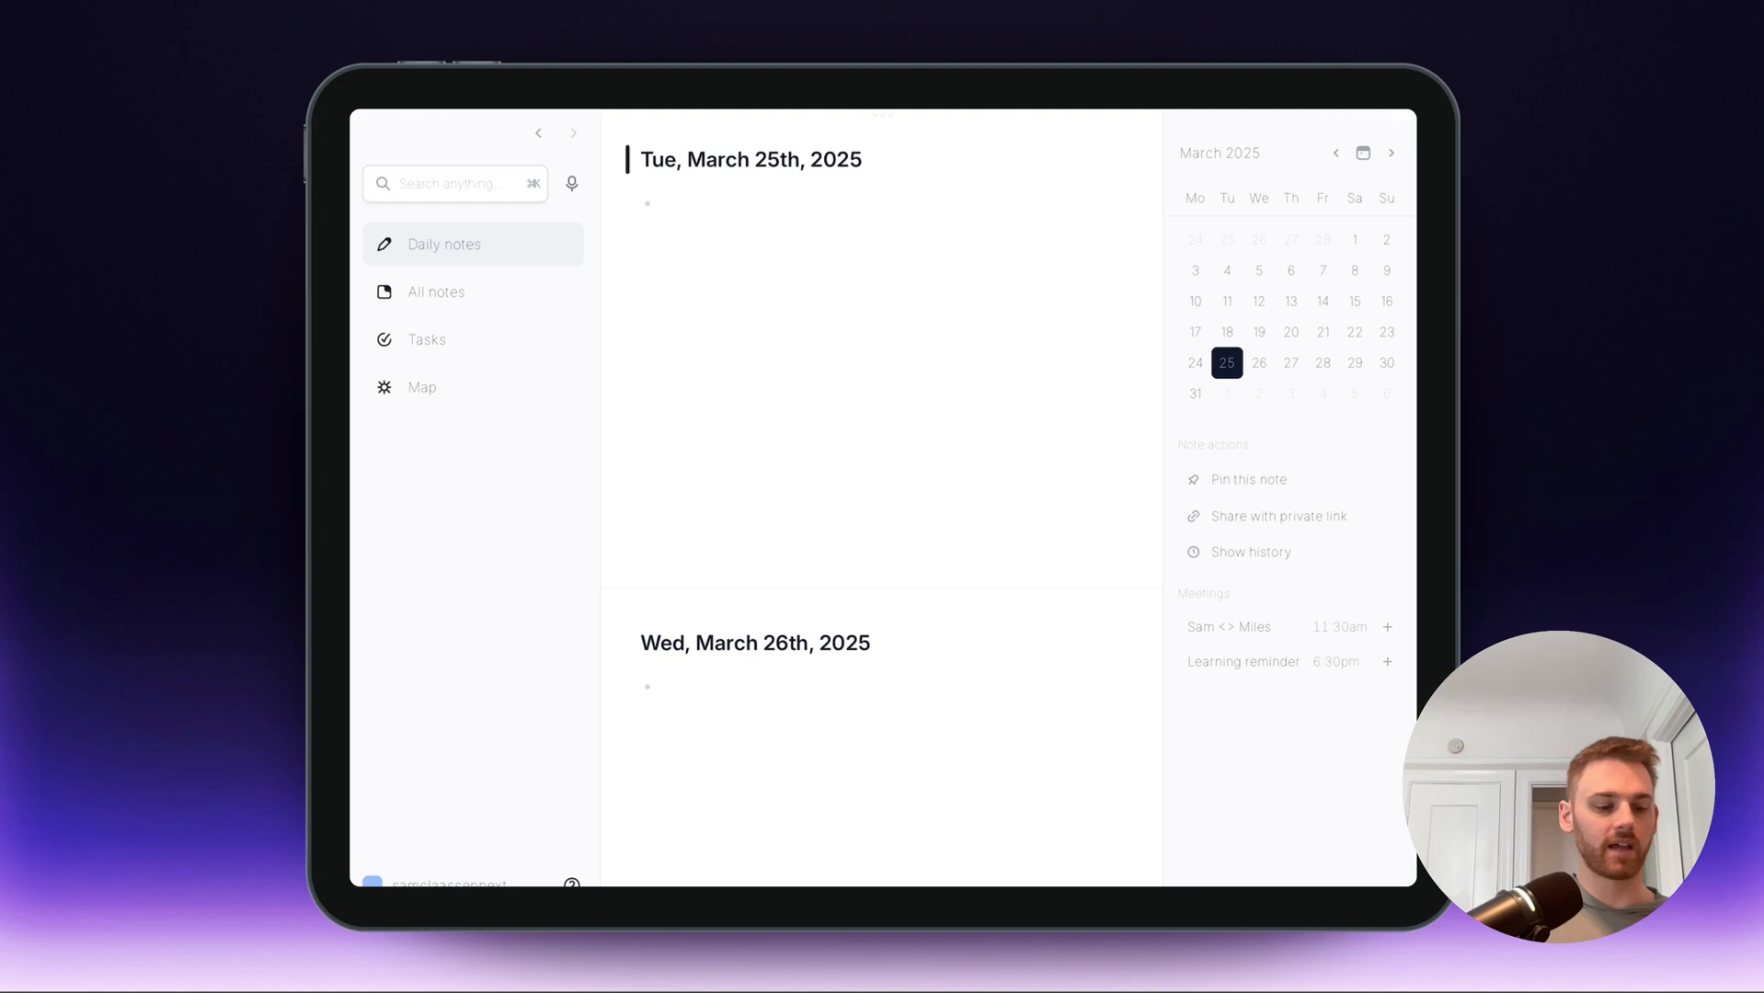
click(427, 341)
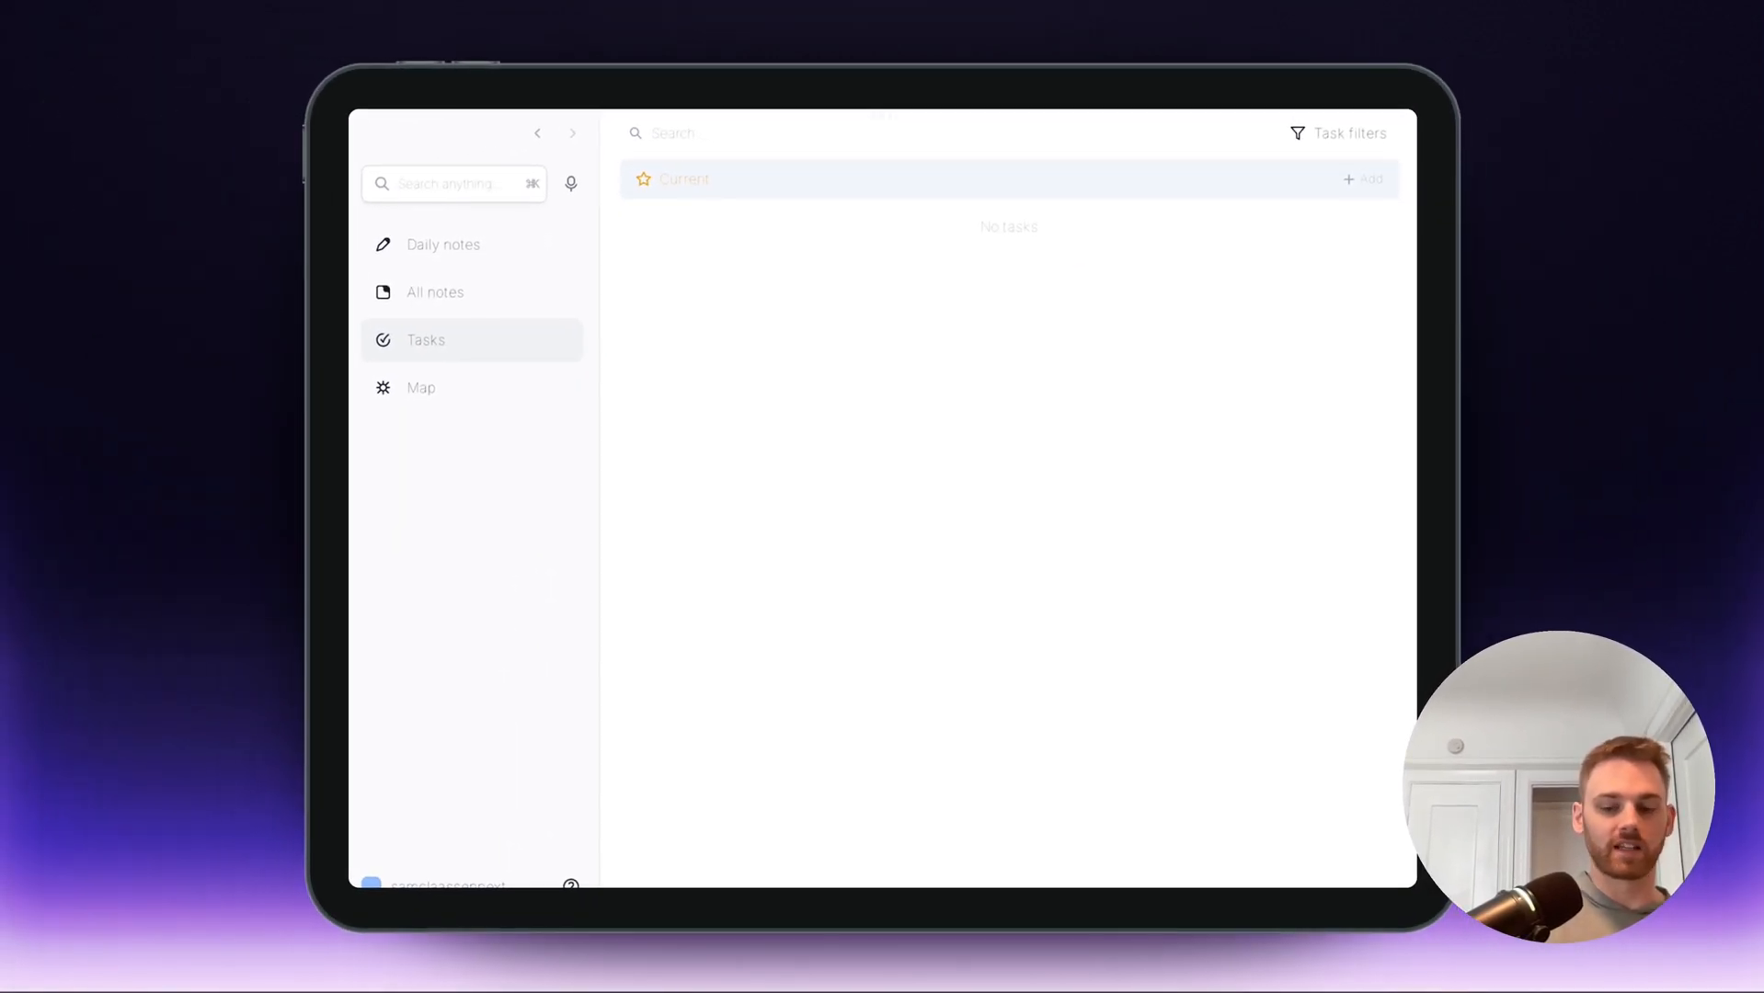
click(443, 244)
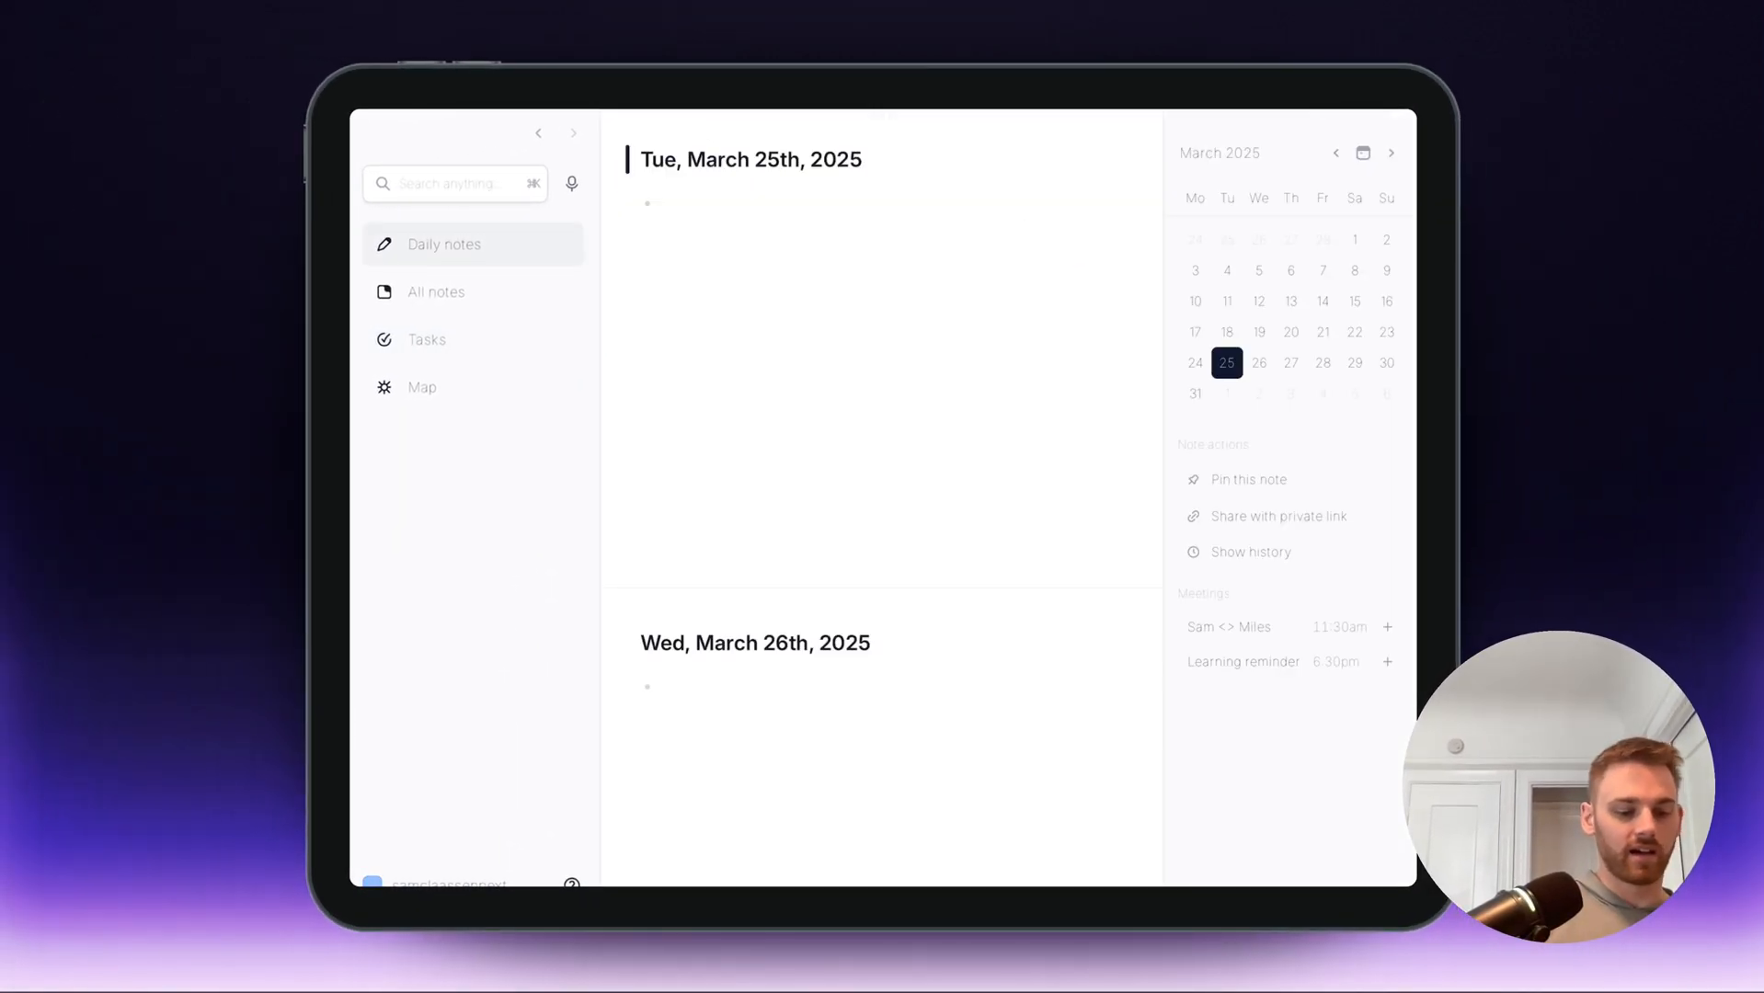
click(422, 386)
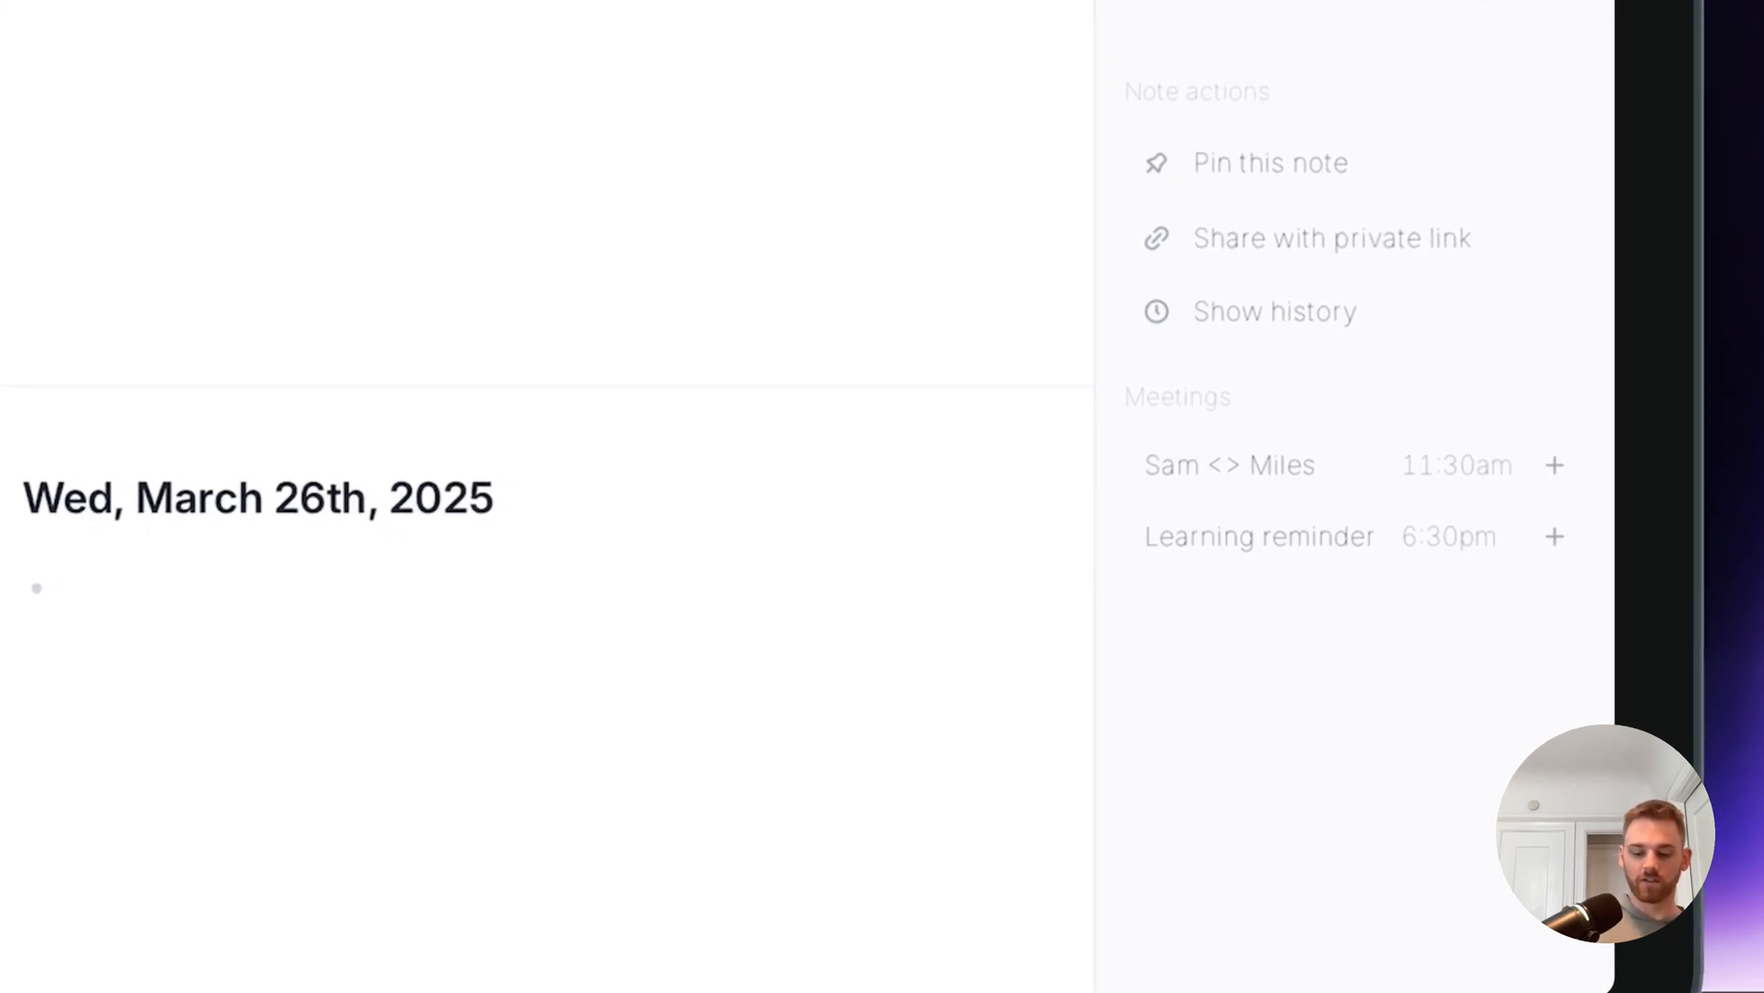
- Dismiss the Add meeting form for the Learning reminder and bring up the account menu
click(1555, 537)
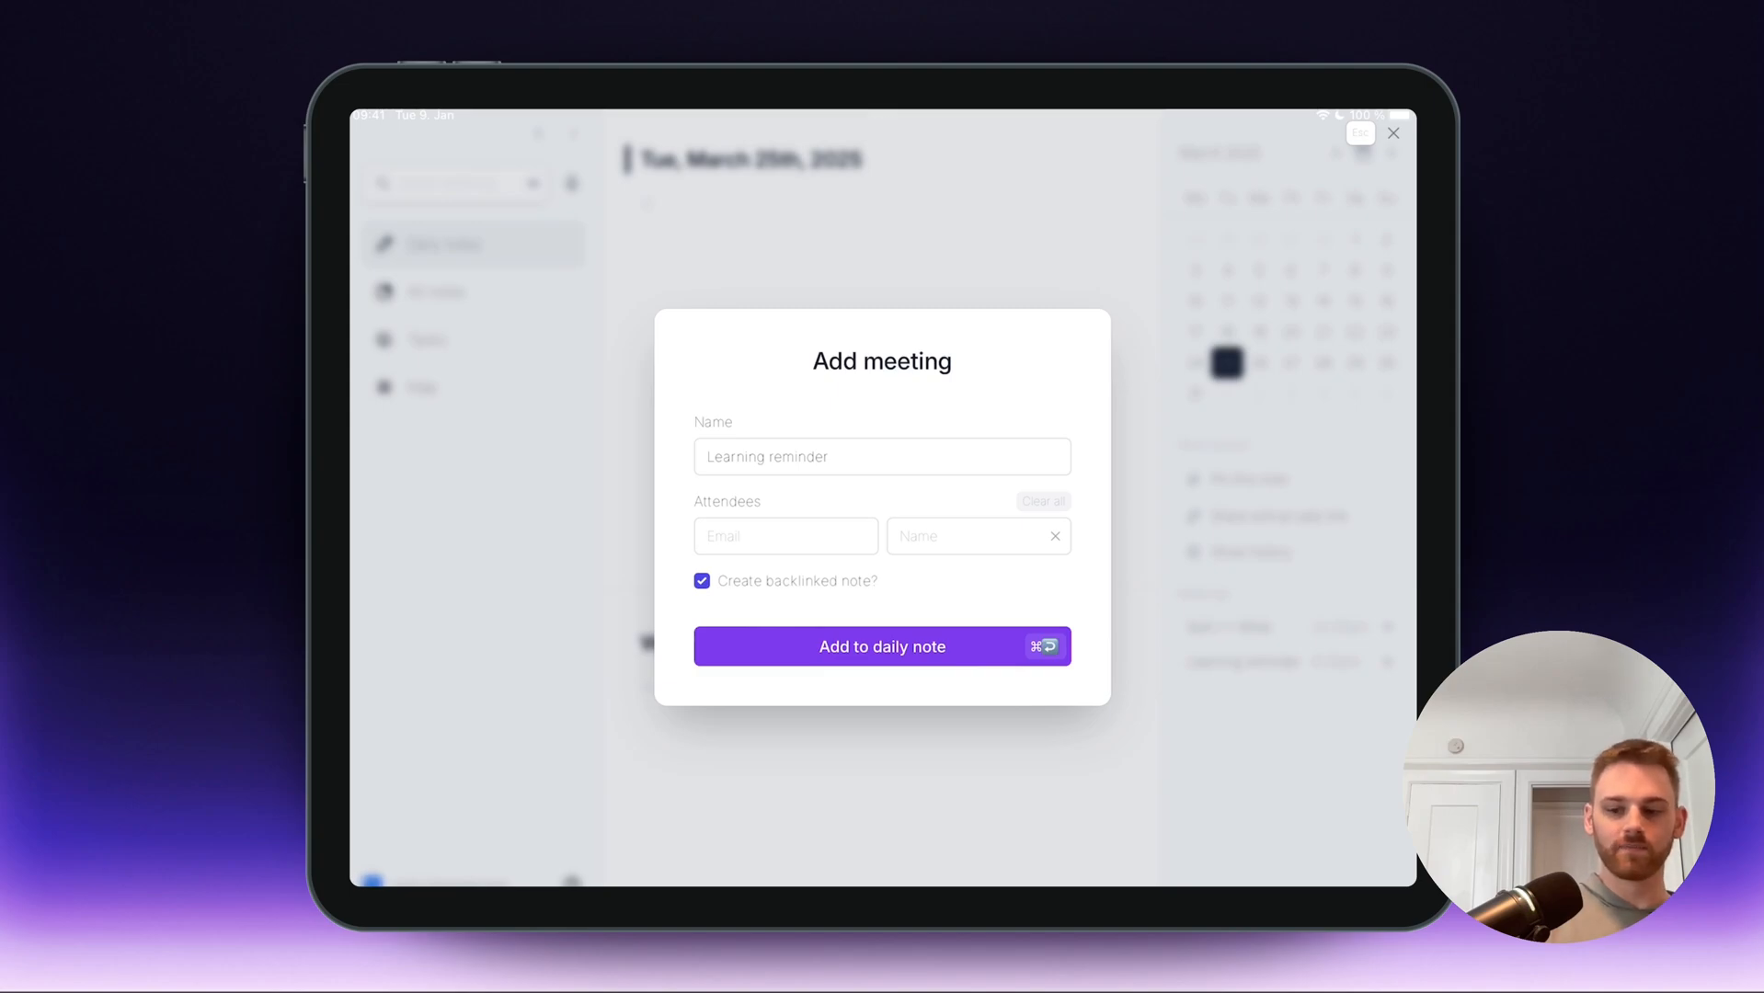
click(883, 647)
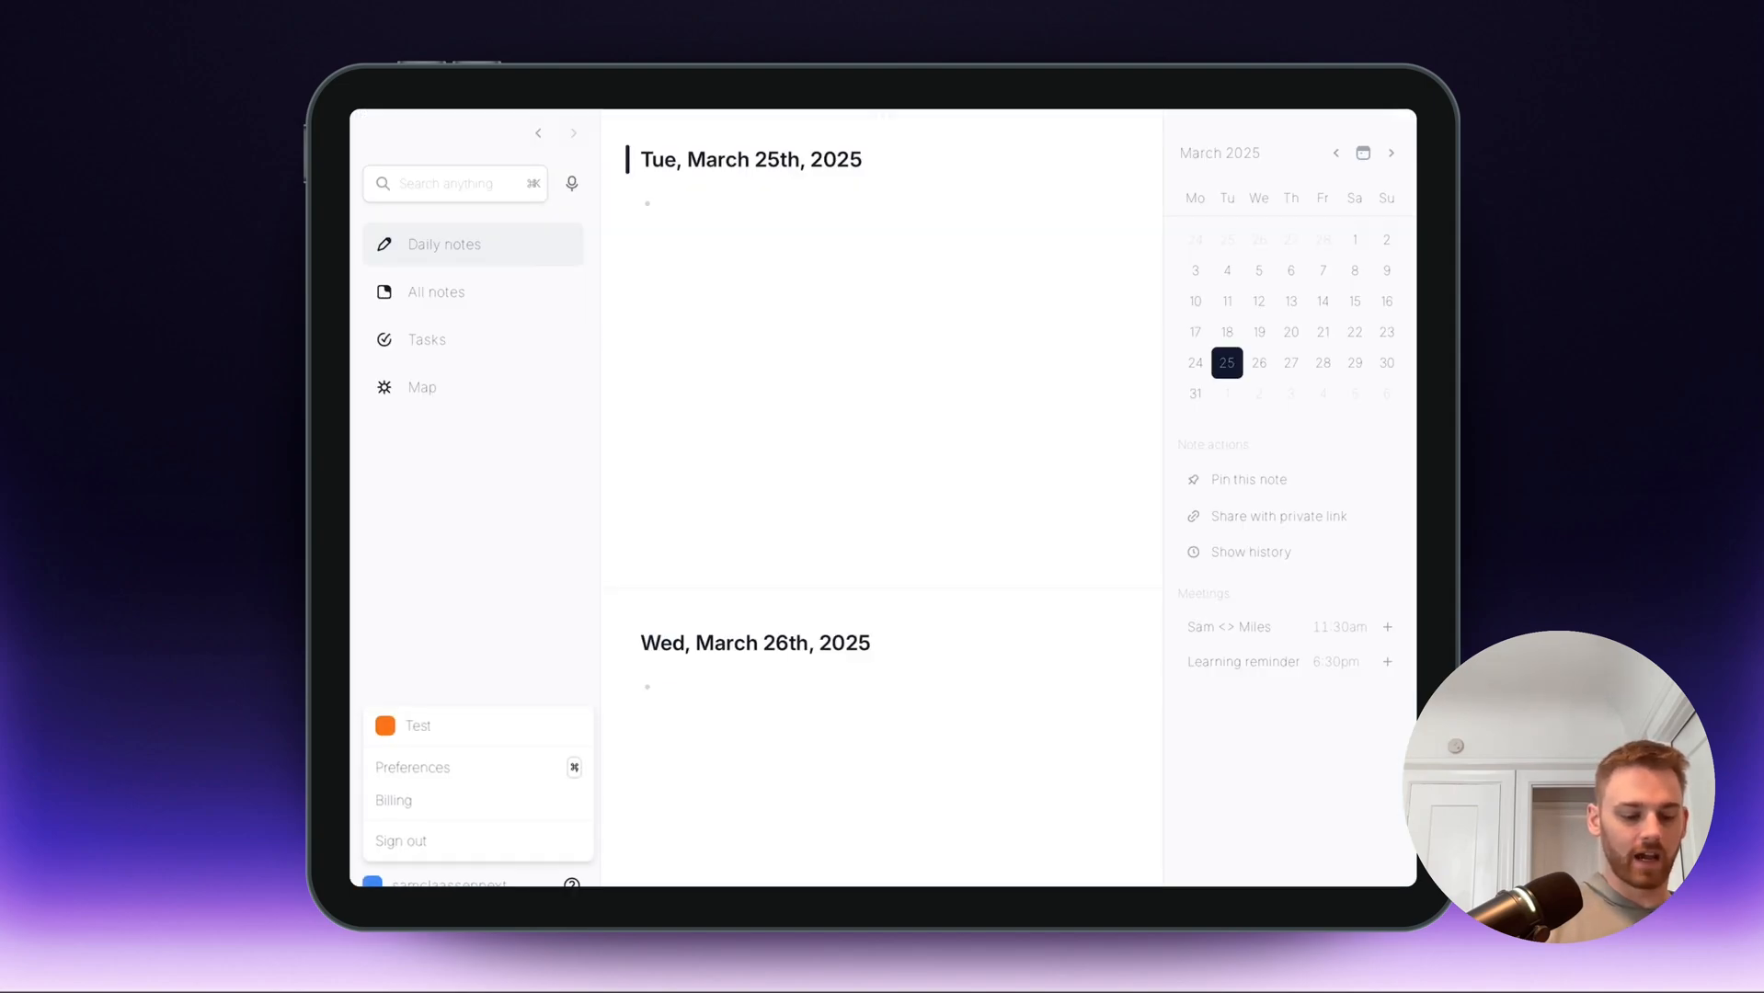
- View Preferences, from Connections to the Profile page's theme, transcription and AI provider options
click(412, 767)
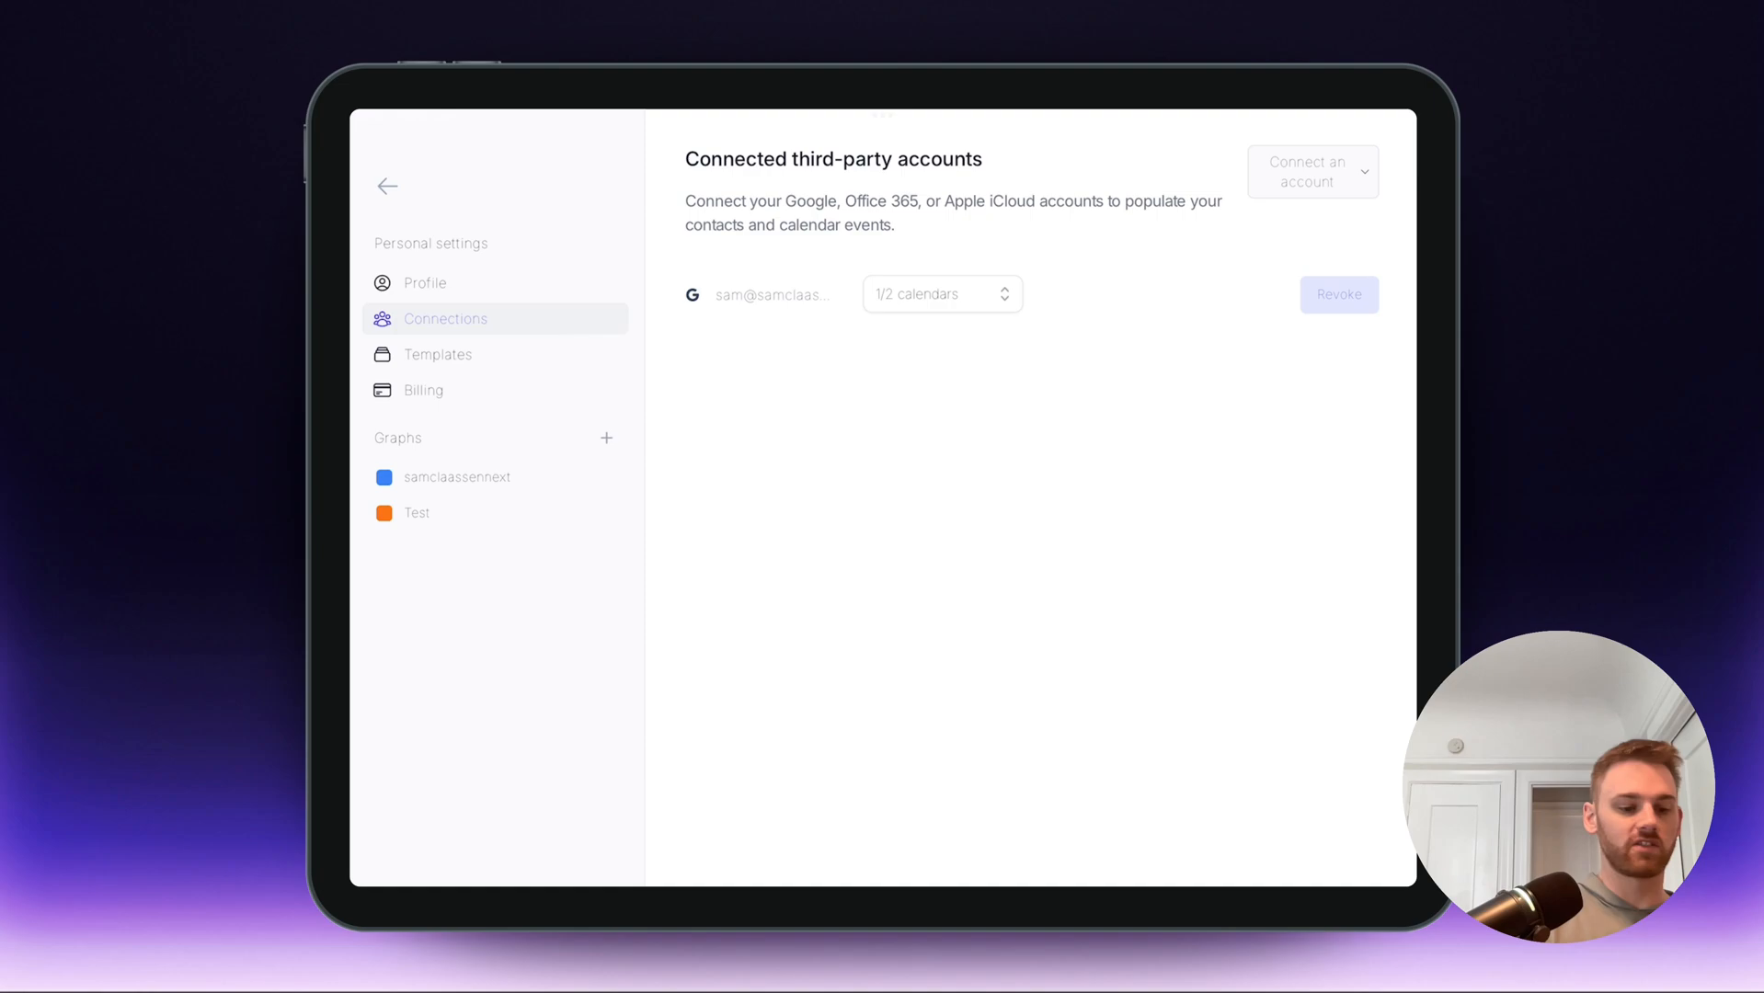
click(425, 281)
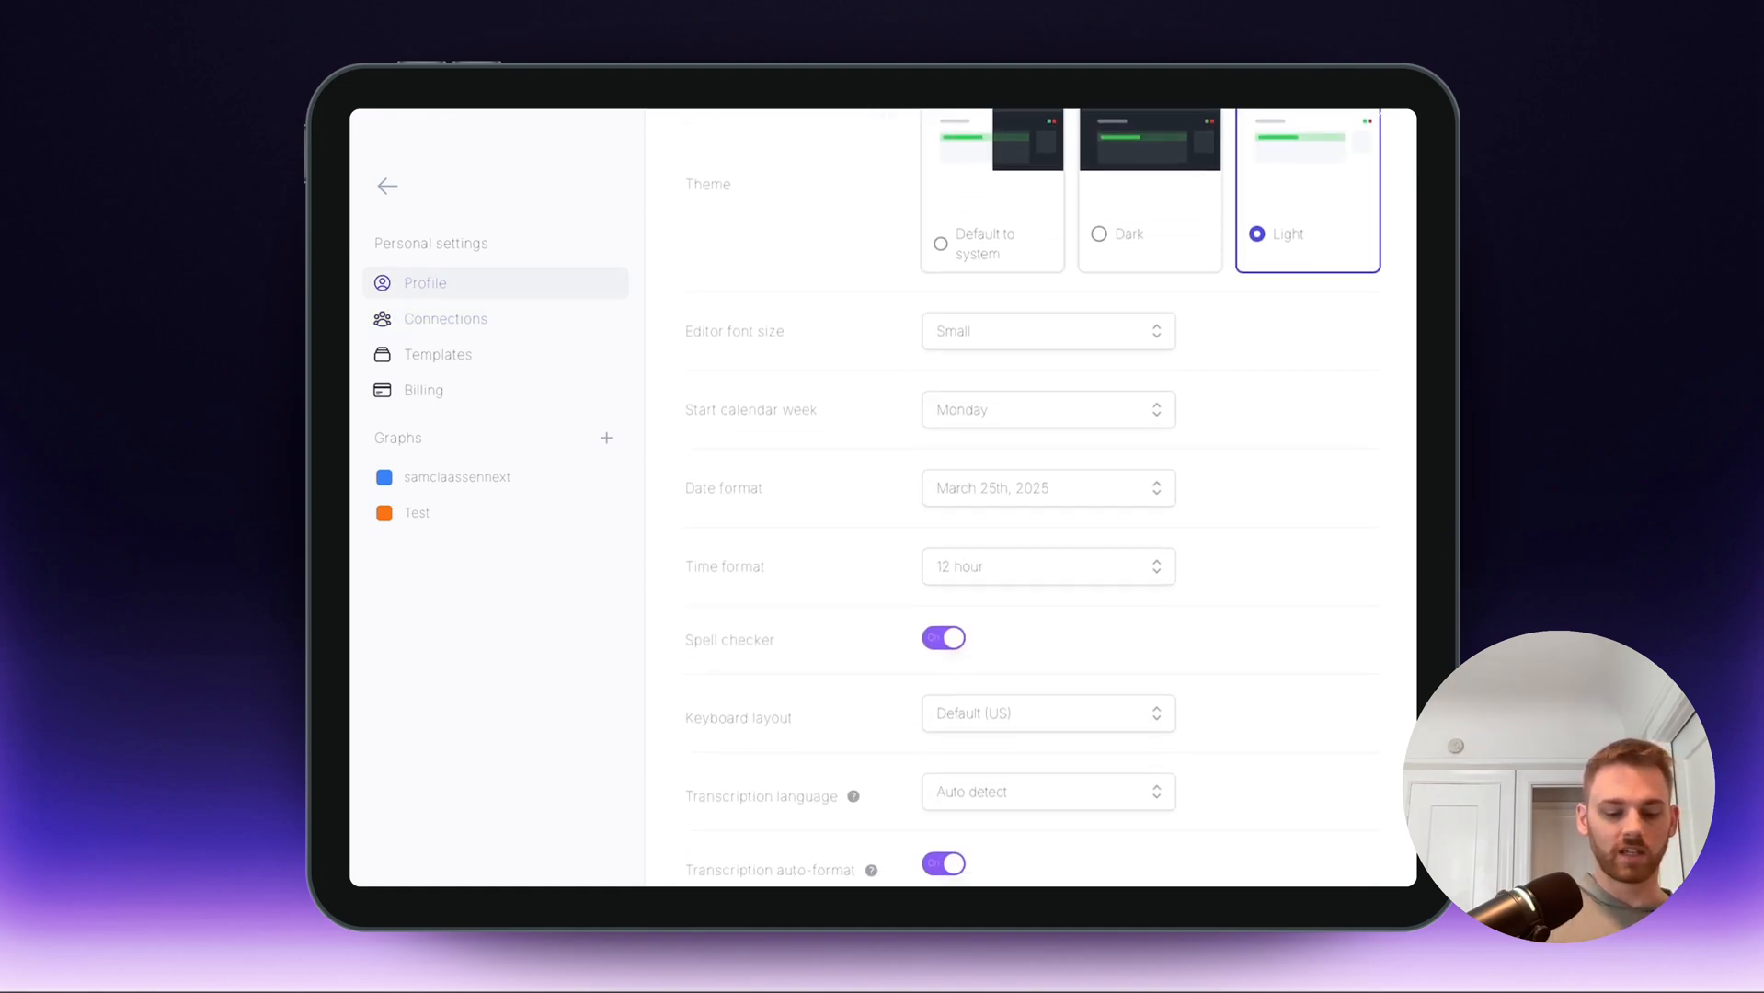
scroll(down, 3)
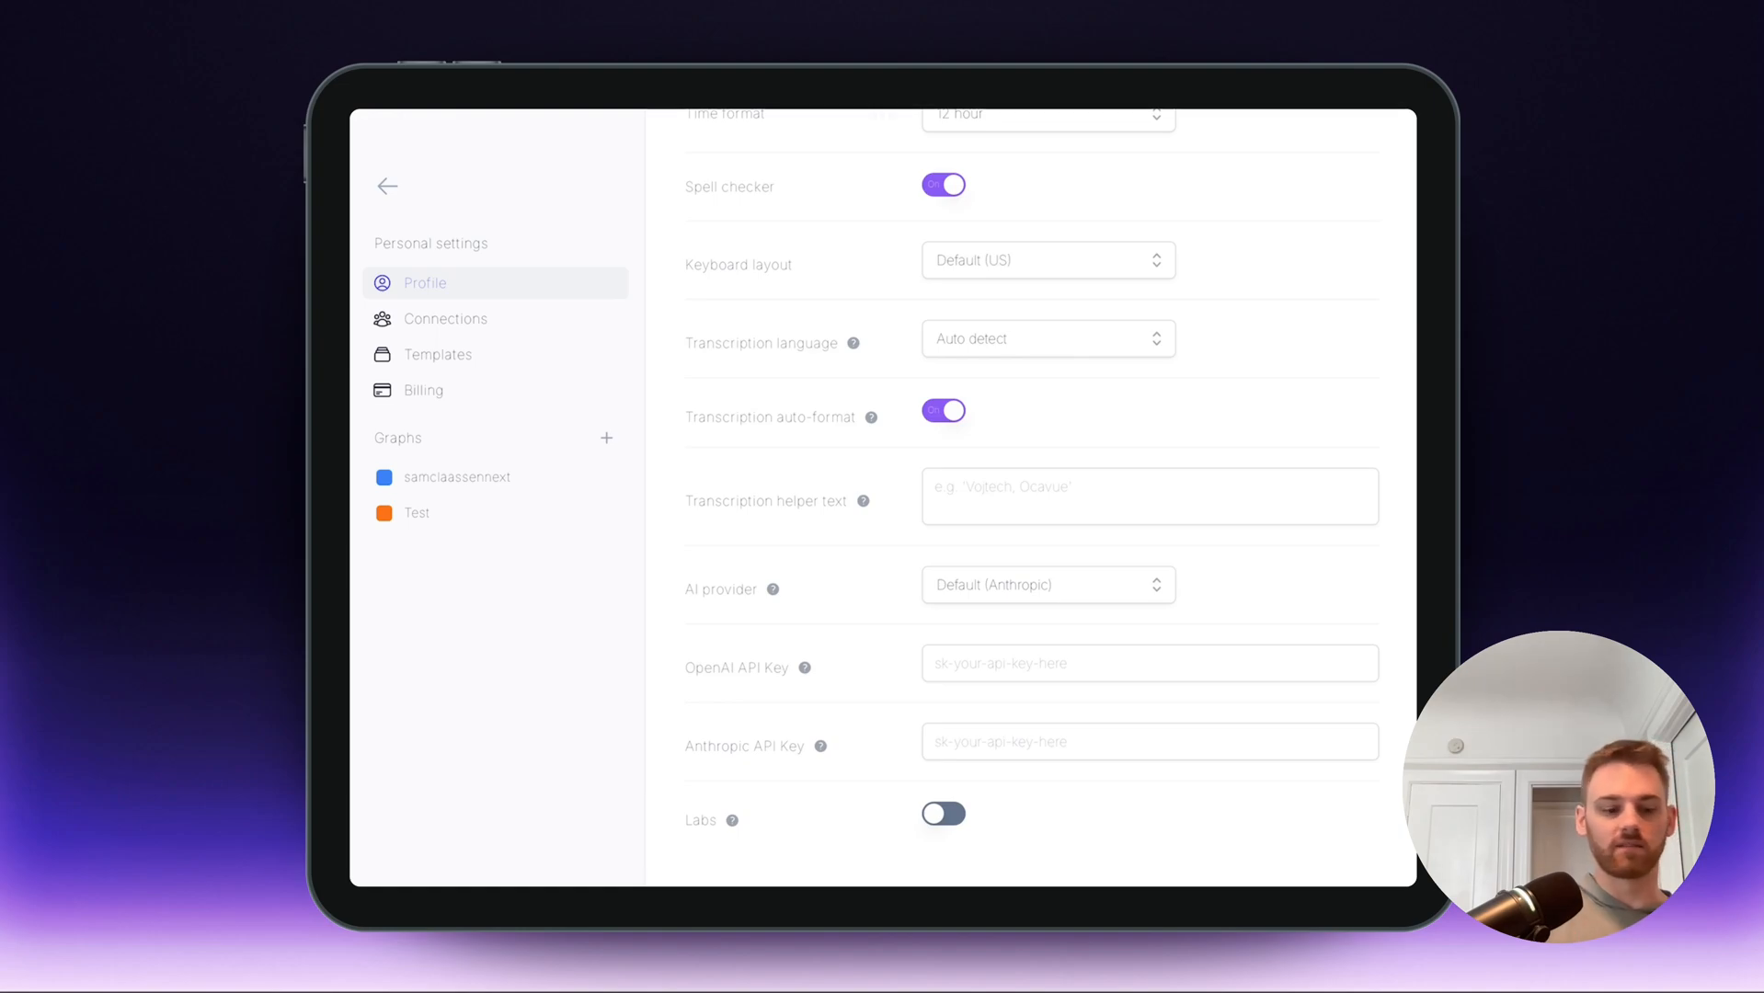
- Leave settings and clear the word 'Tasks' from the March 25th note
click(388, 188)
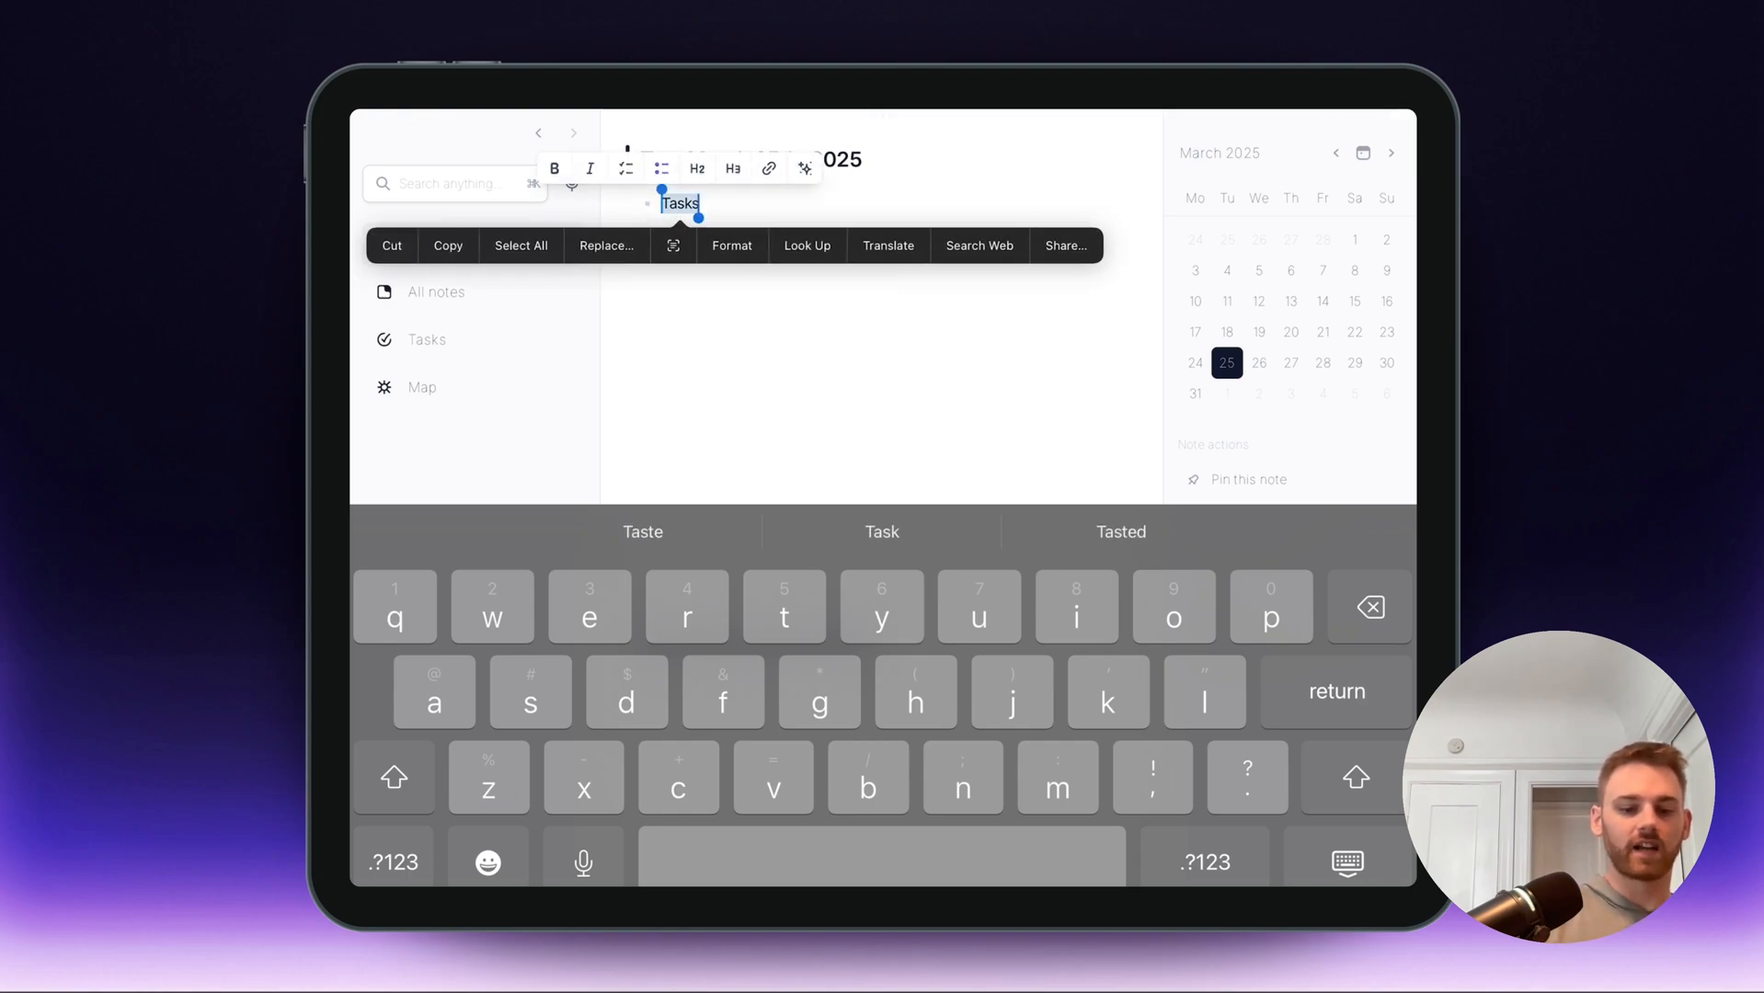
click(803, 170)
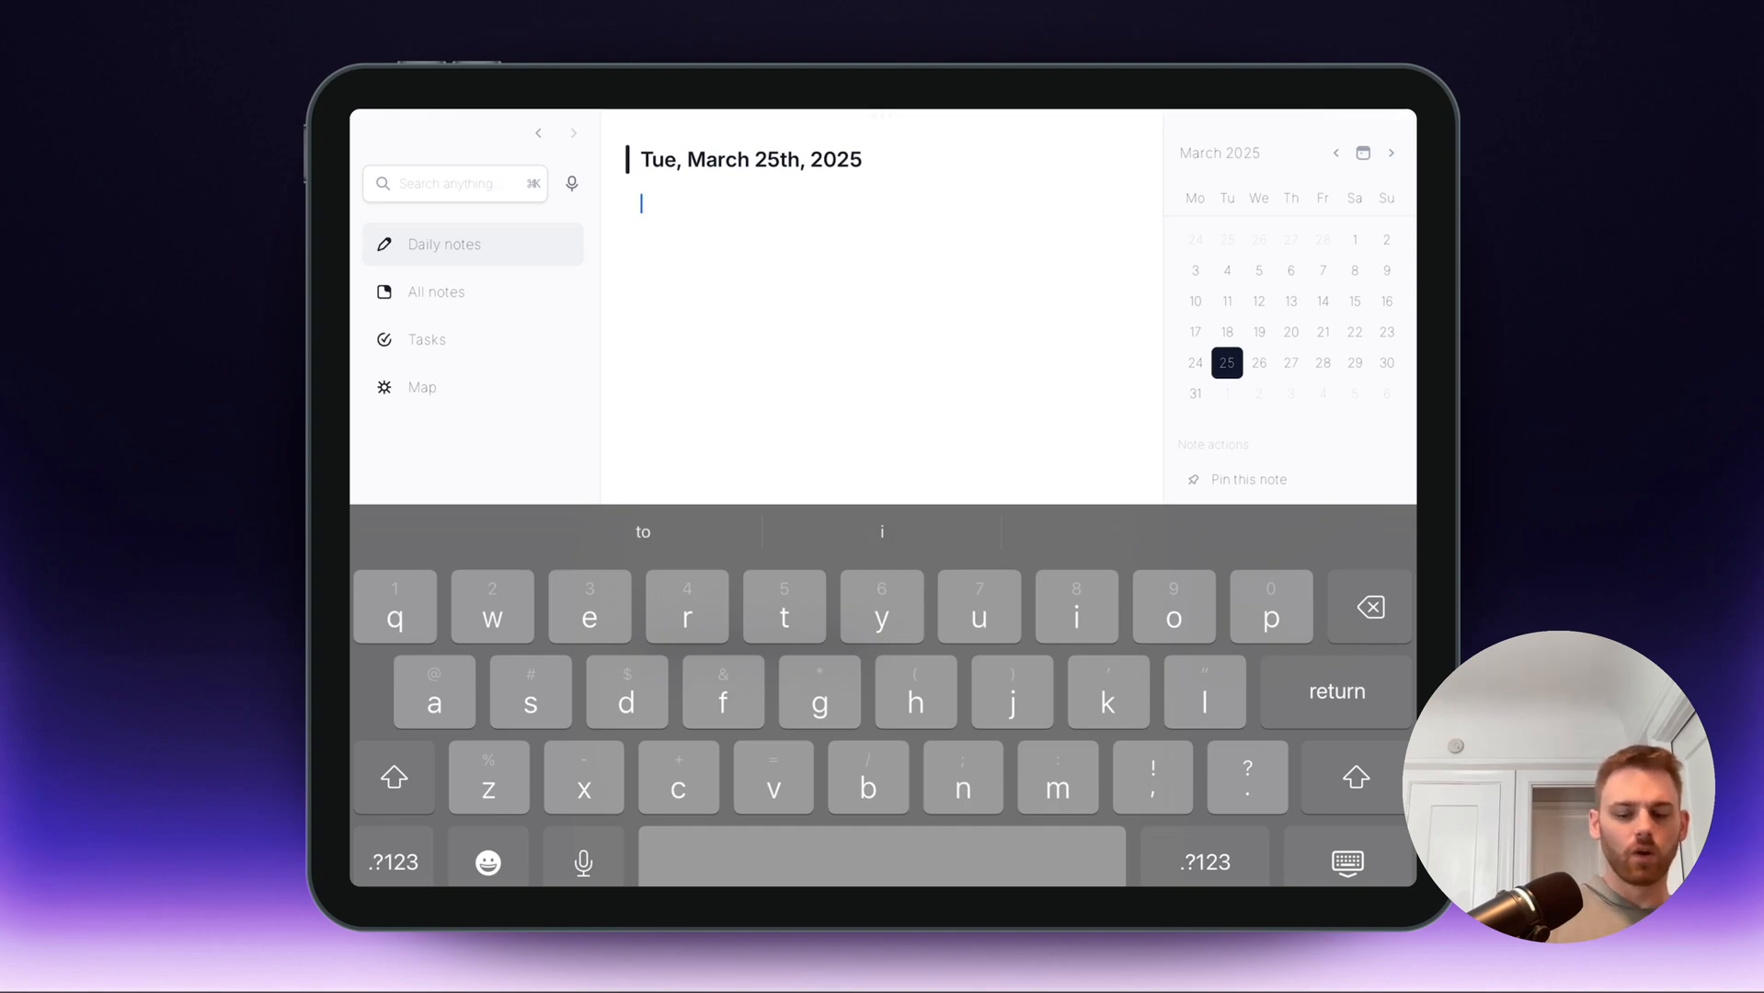
click(642, 202)
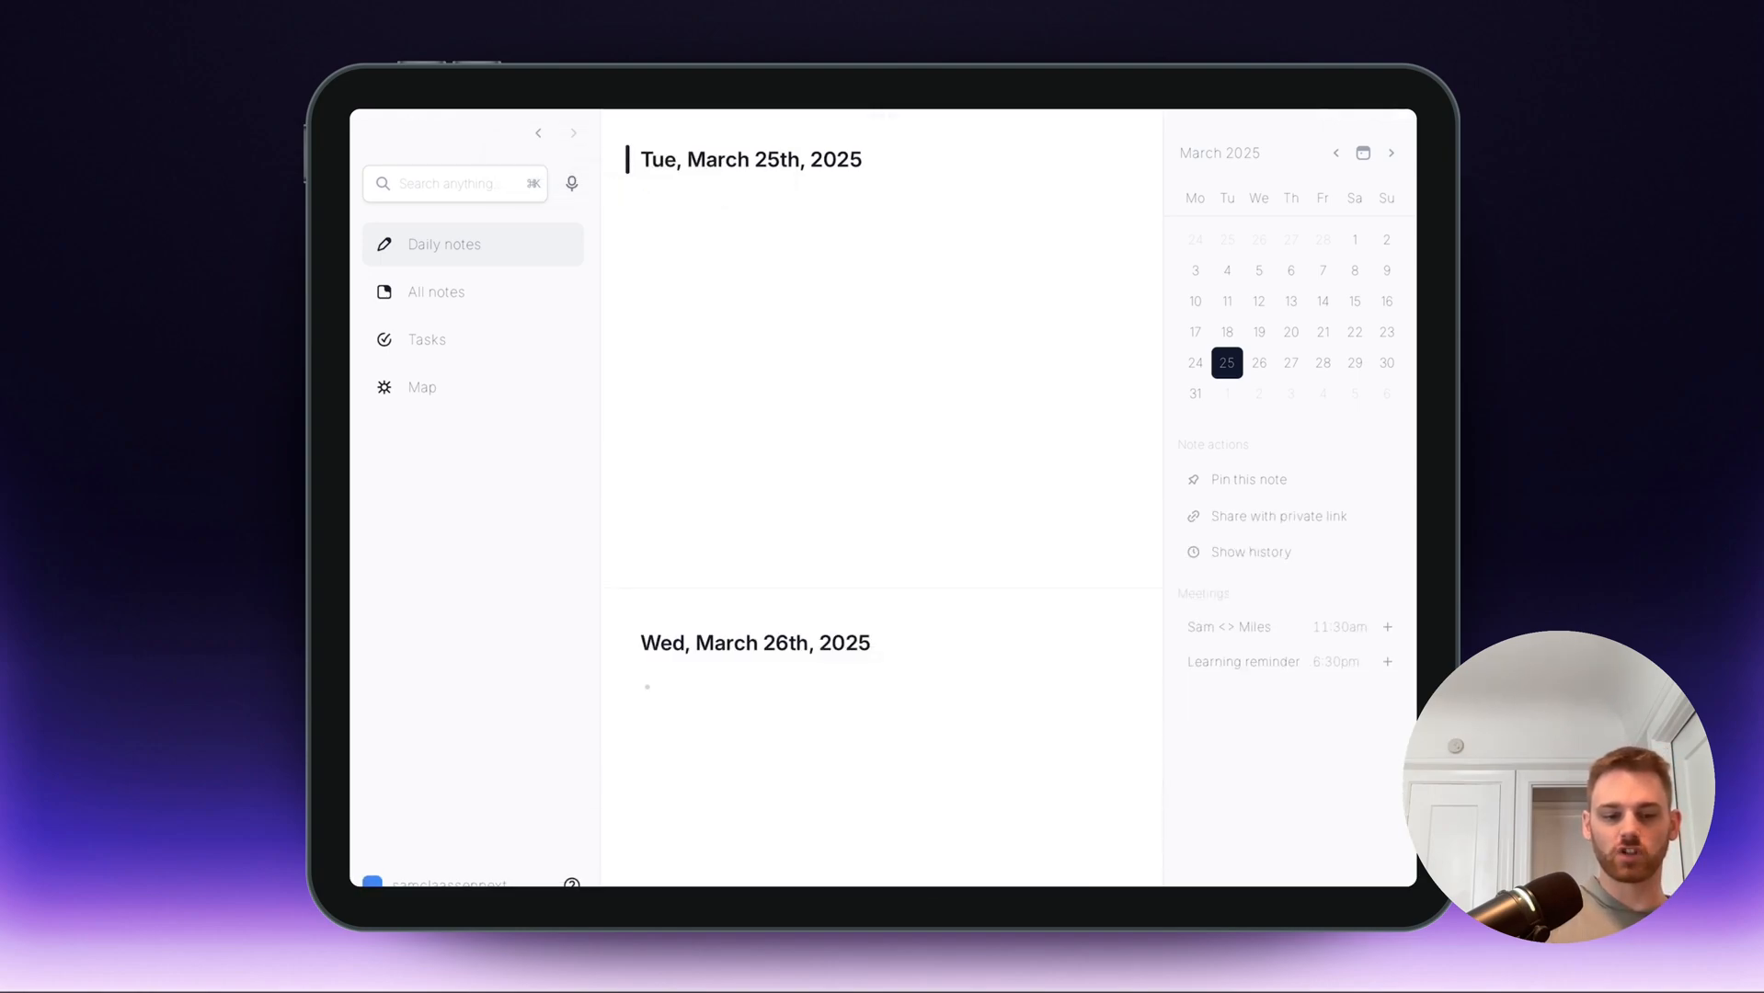
- Record a short voice memo, allowing microphone access, and send it for transcription
click(572, 184)
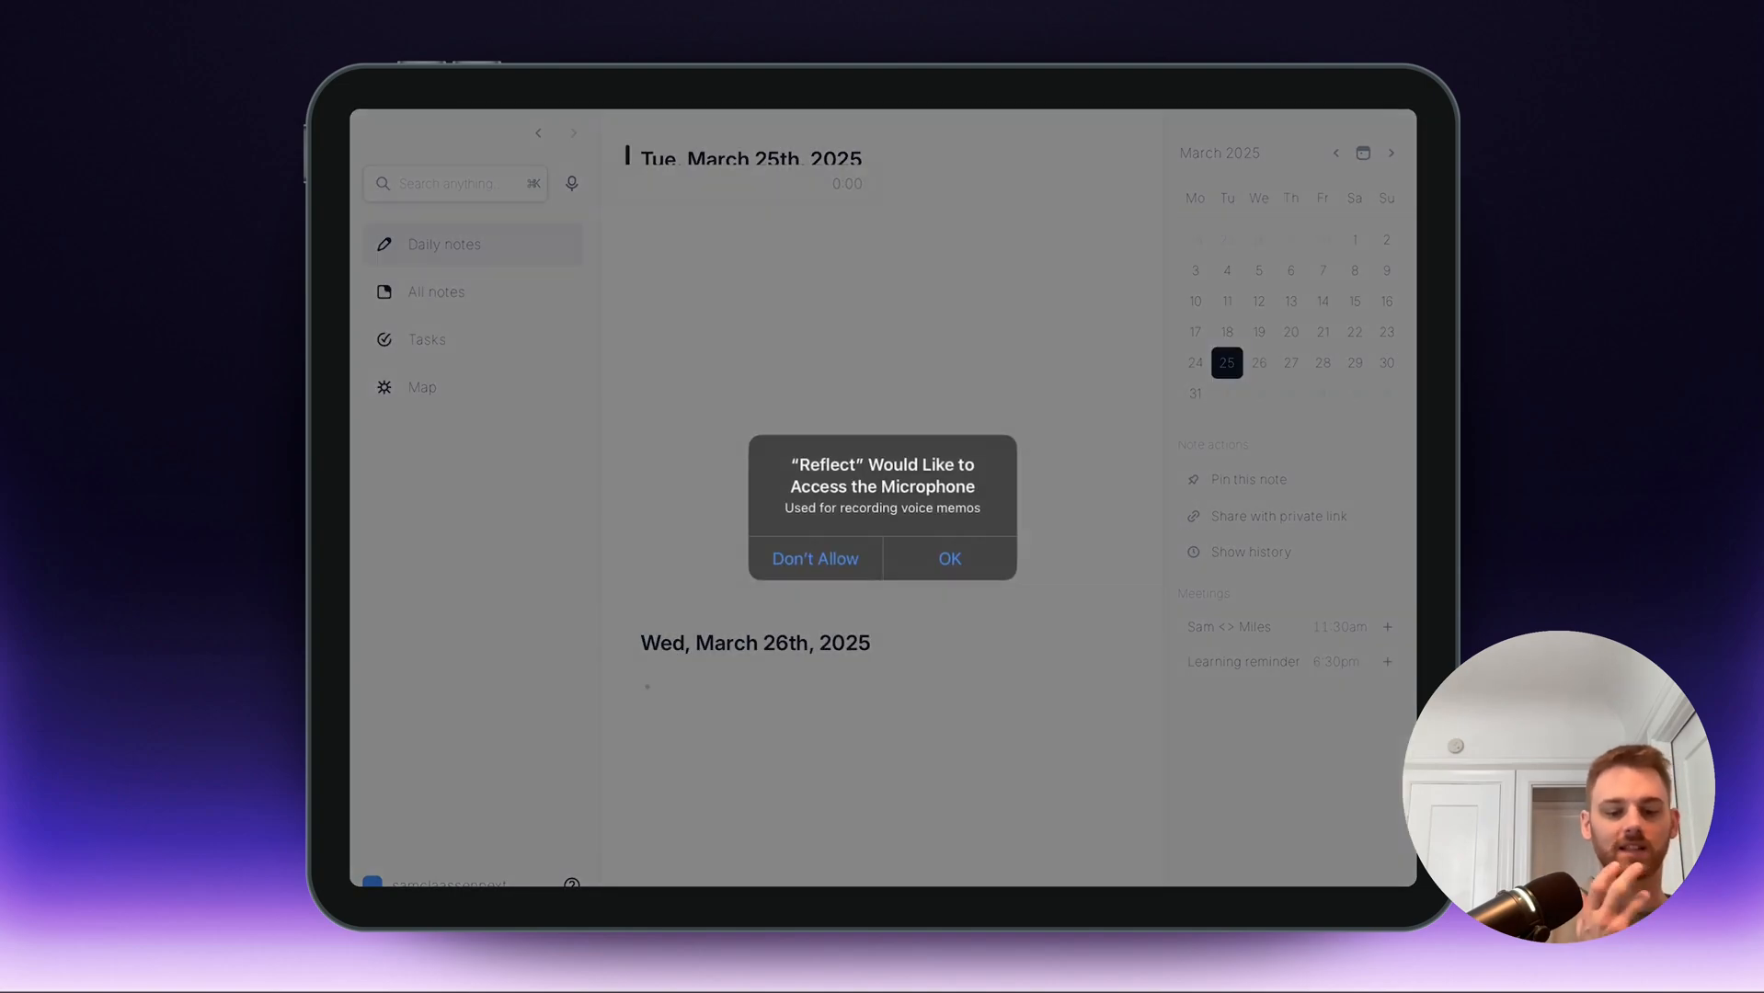
click(949, 560)
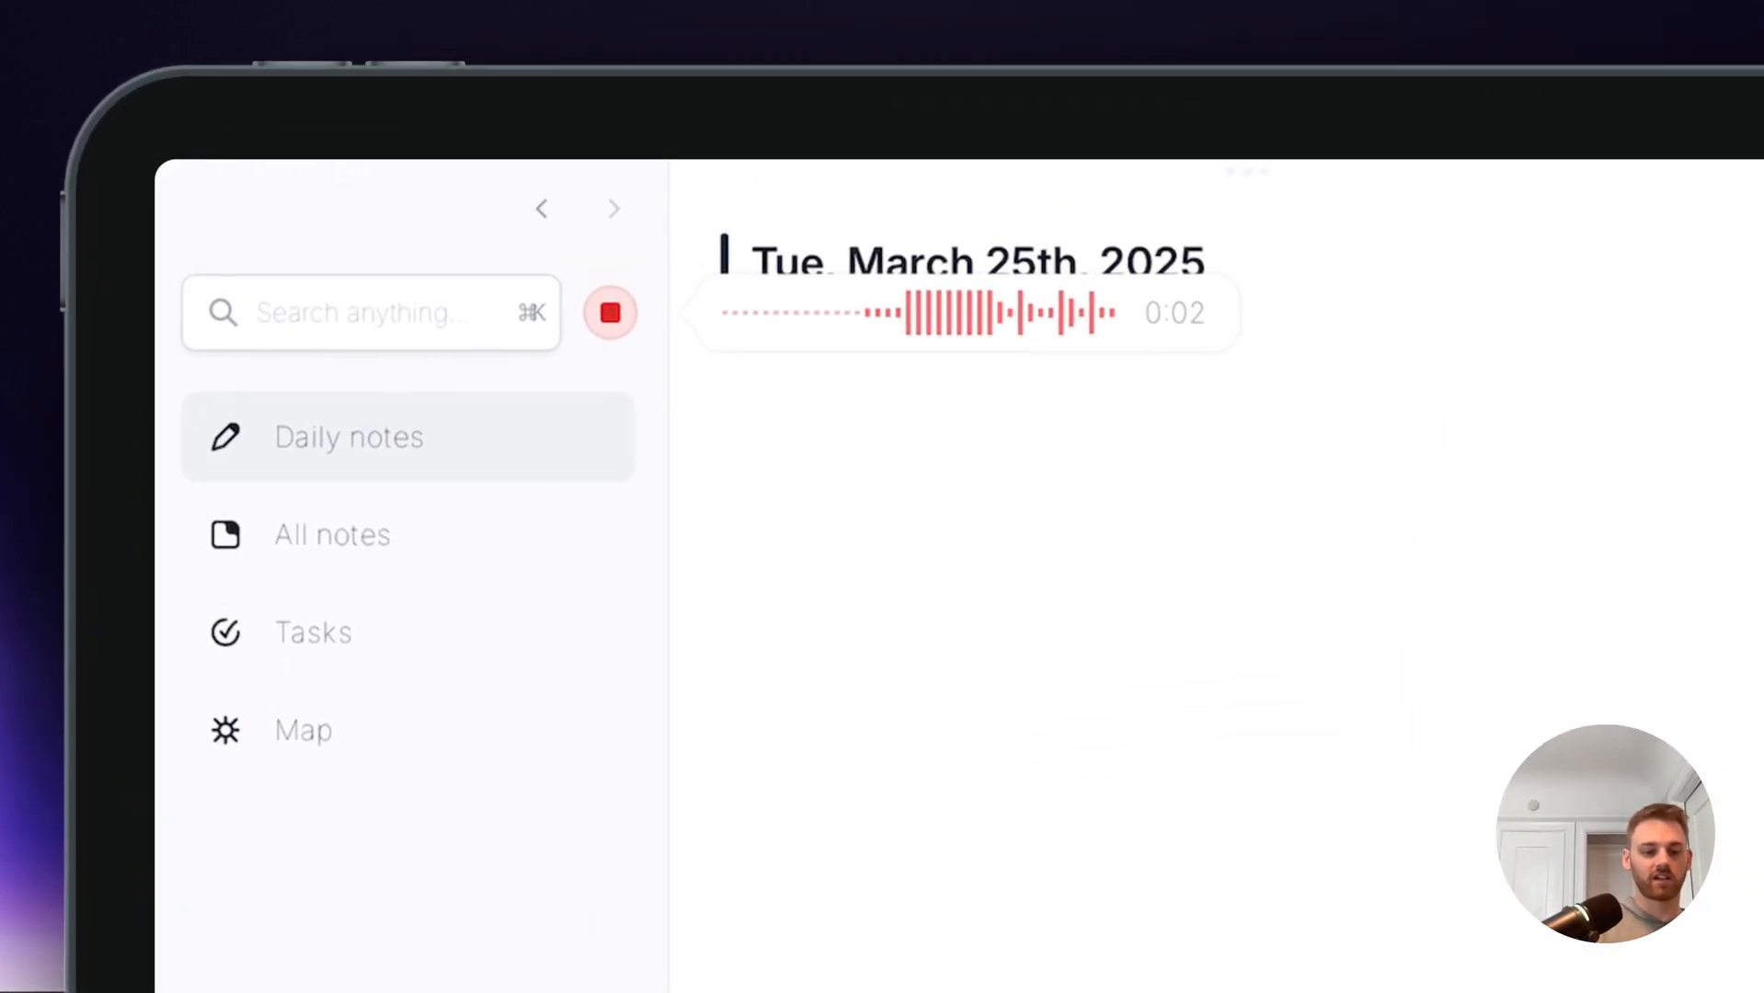
click(610, 313)
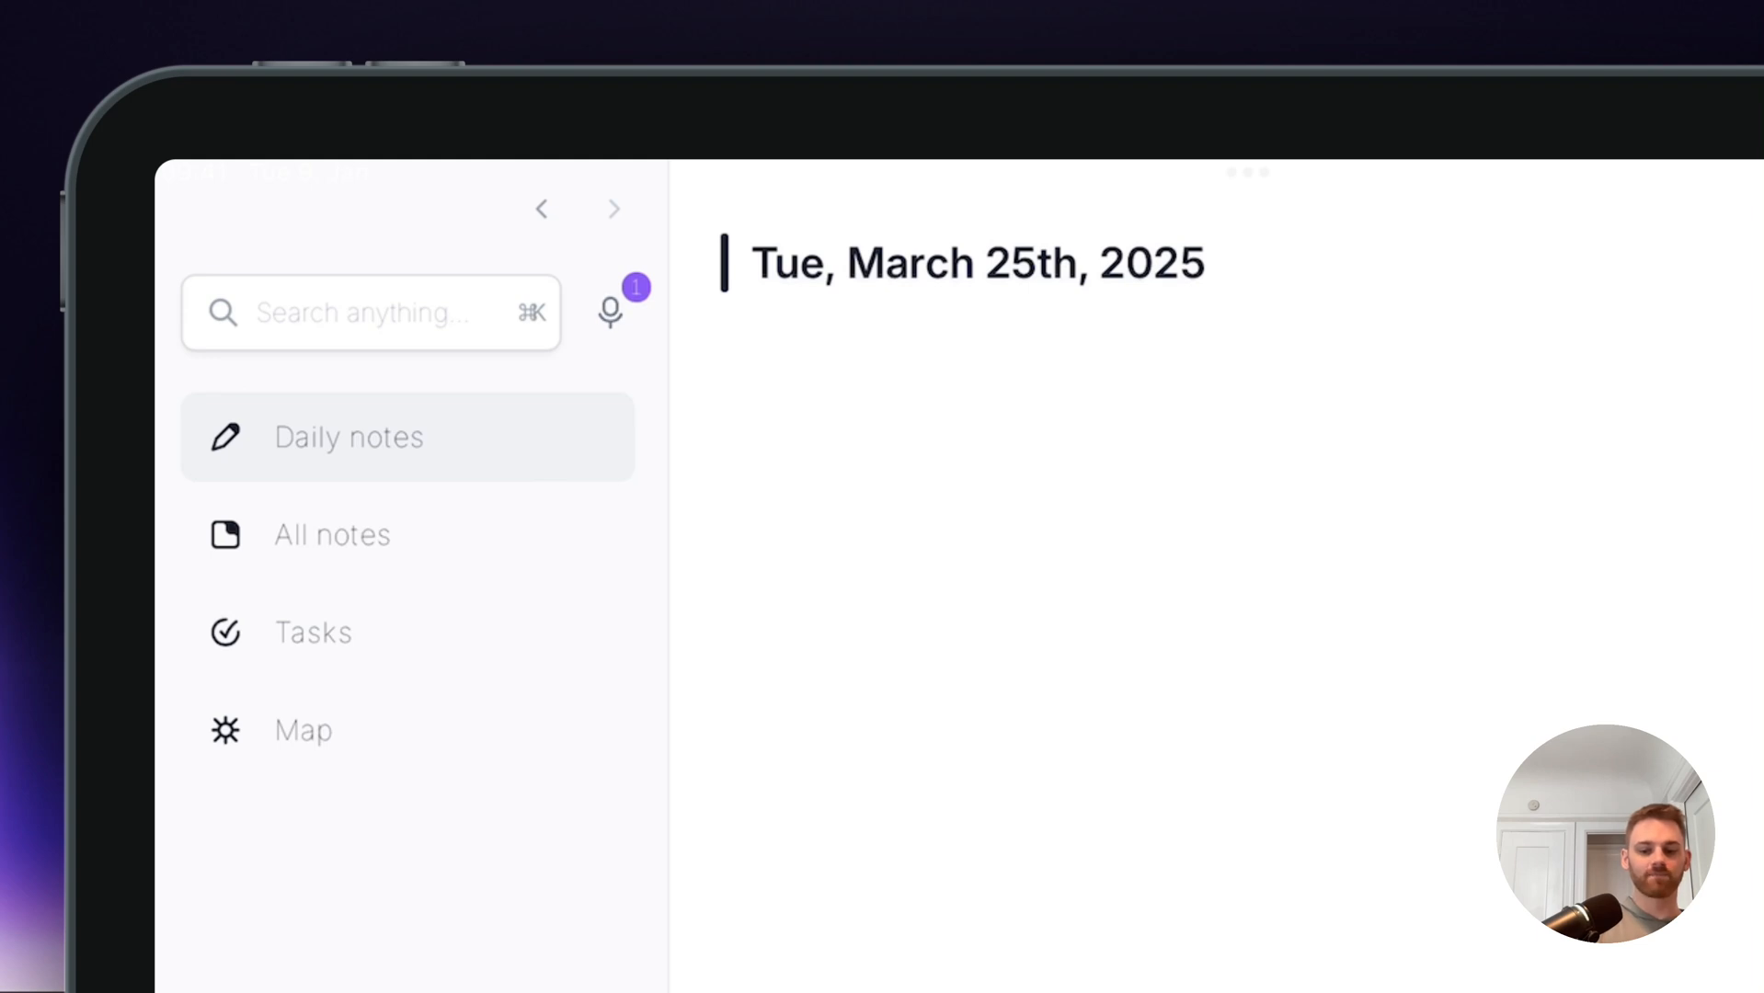
click(611, 312)
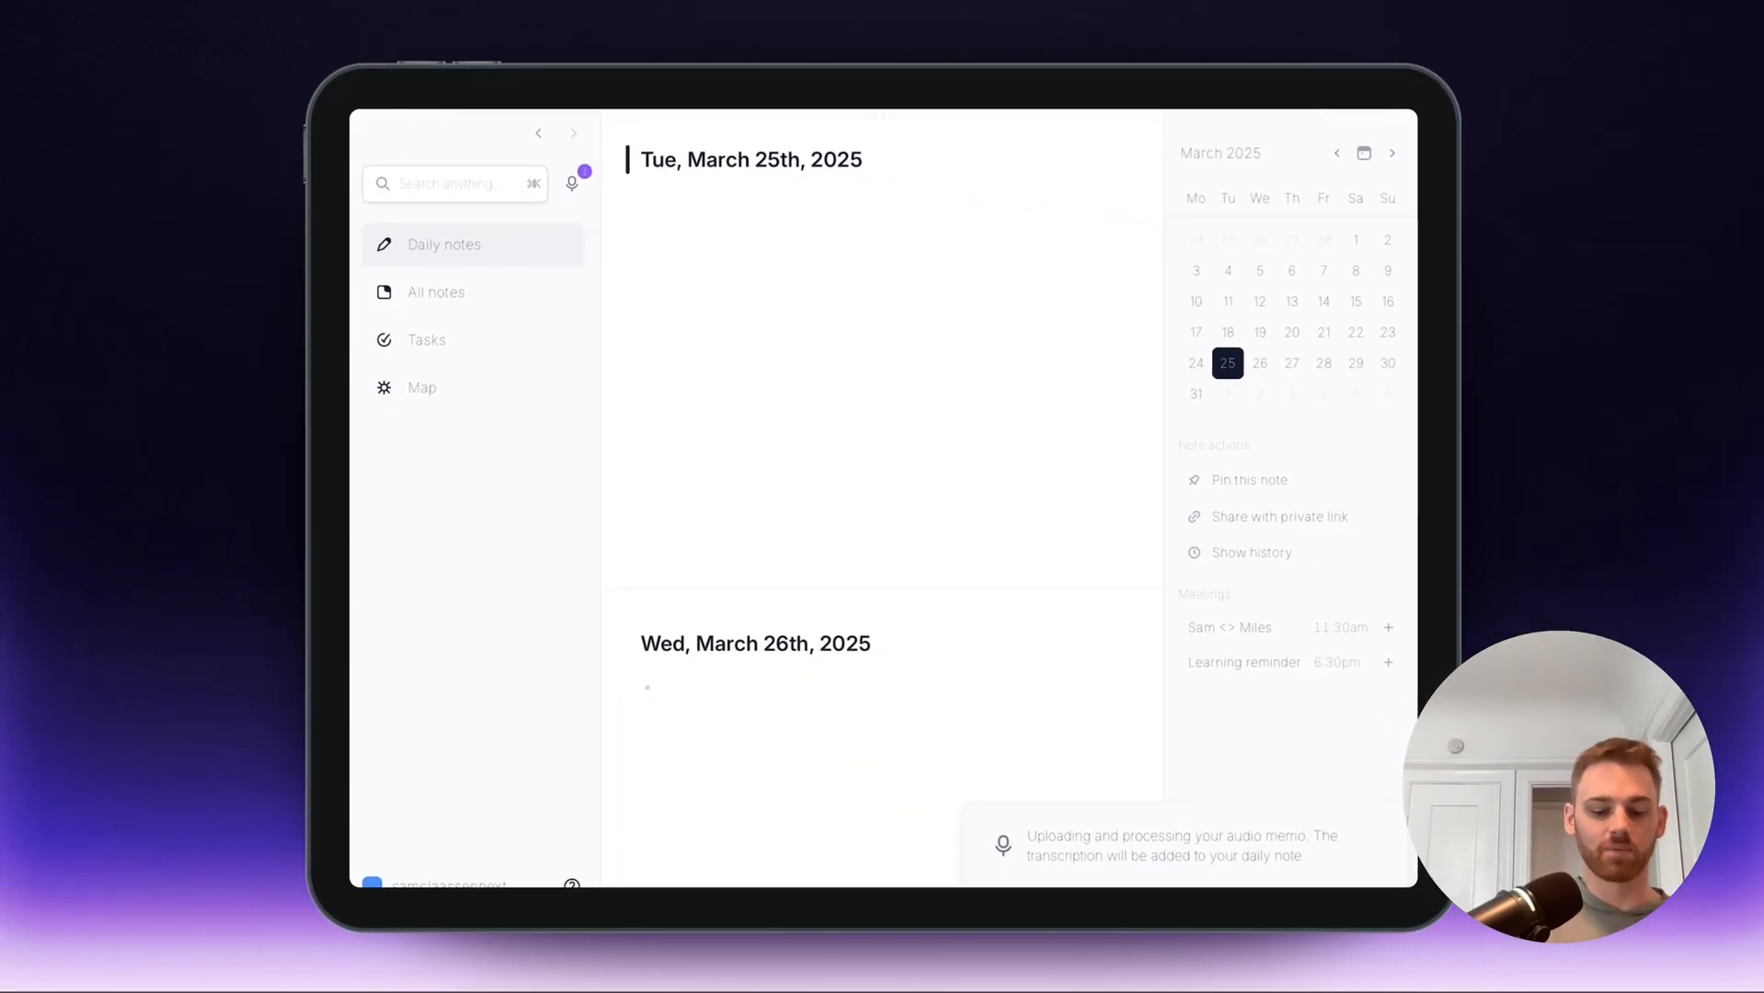